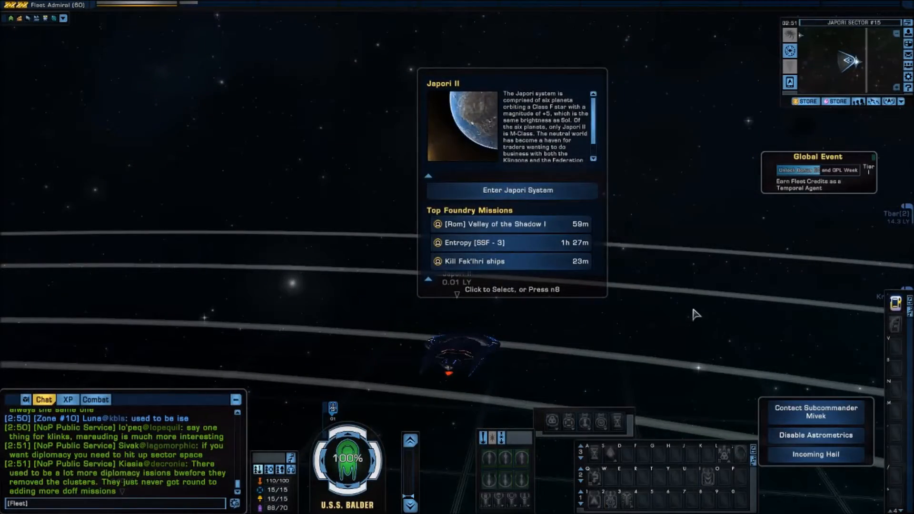
mouse_move(703, 253)
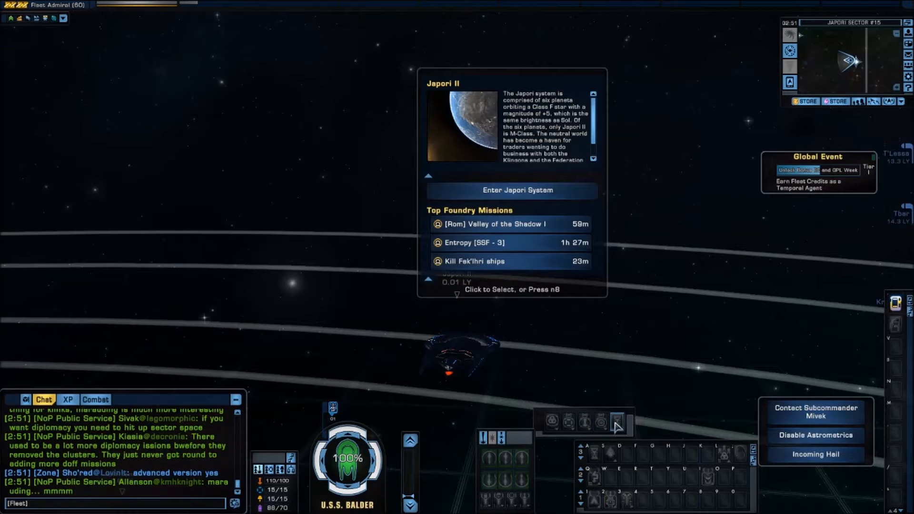
mouse_move(617, 421)
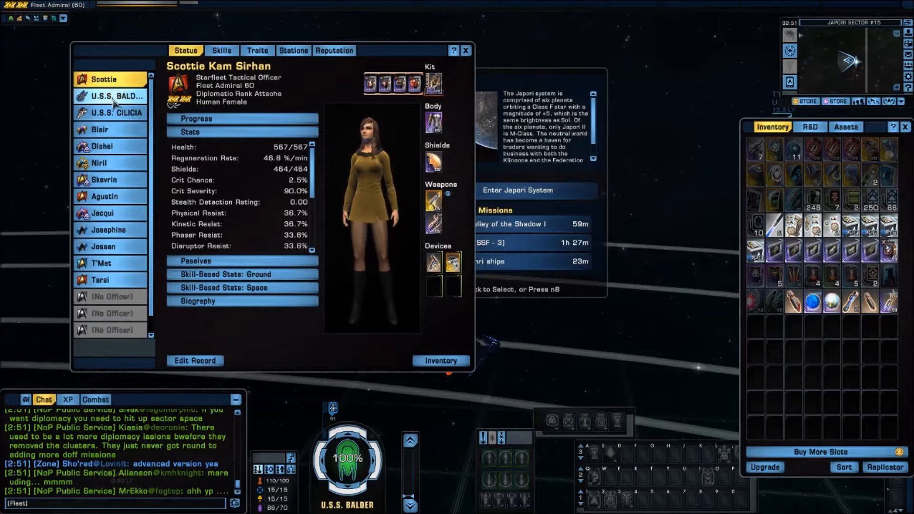
Step: Review the U.S.S. BALDER's equipped gear from the officer list, then close the status window
click(114, 96)
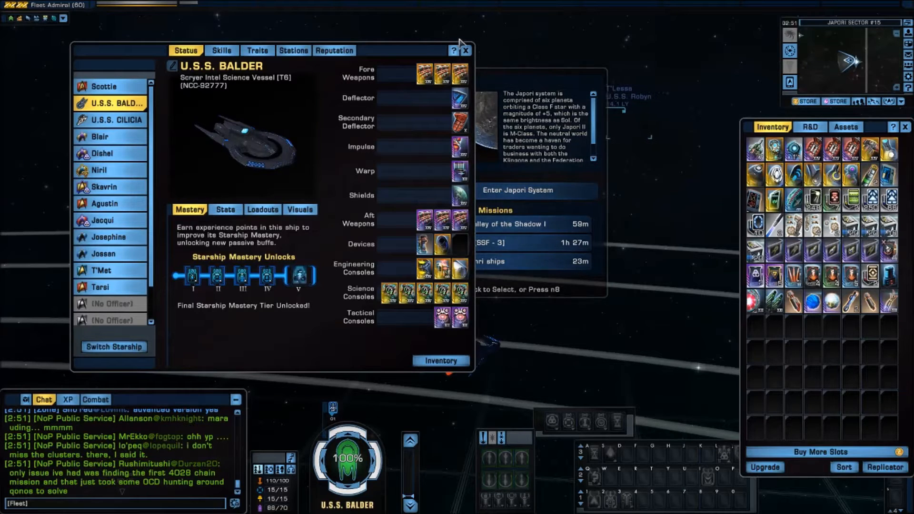
click(466, 50)
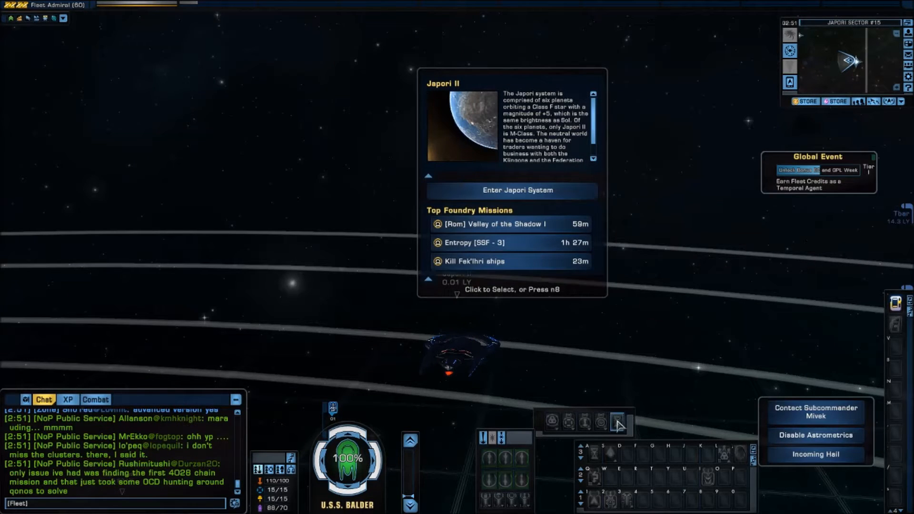
mouse_move(617, 421)
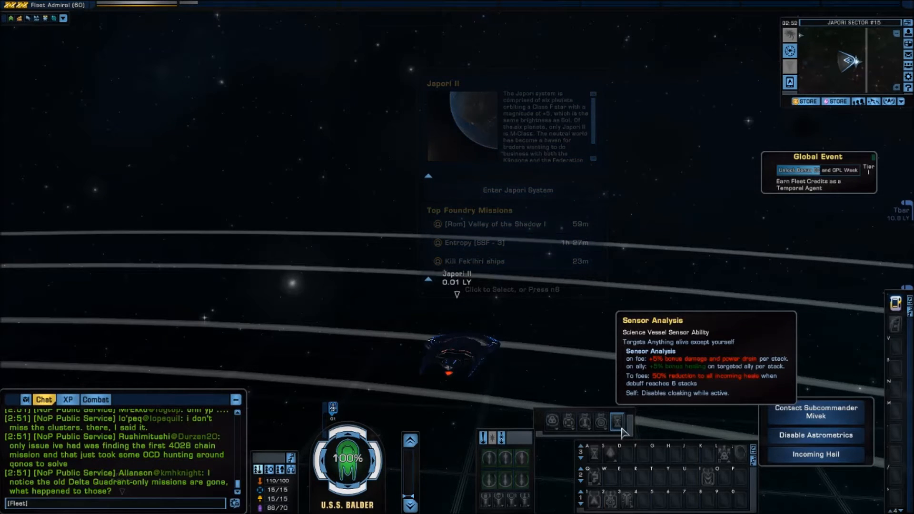
mouse_move(632, 324)
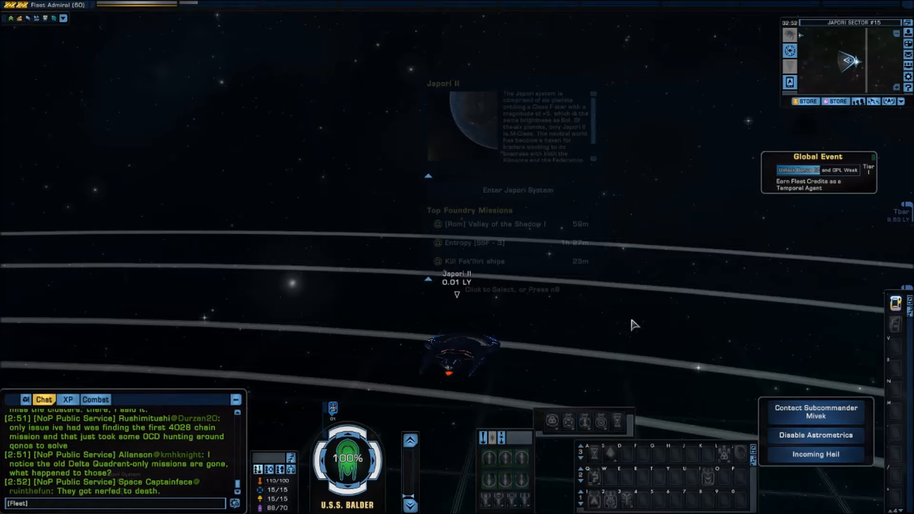
mouse_move(638, 339)
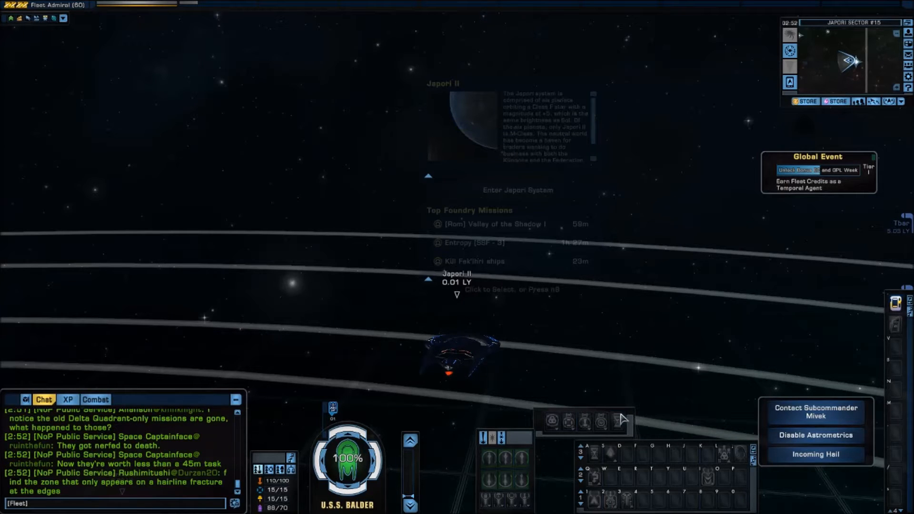
mouse_move(617, 422)
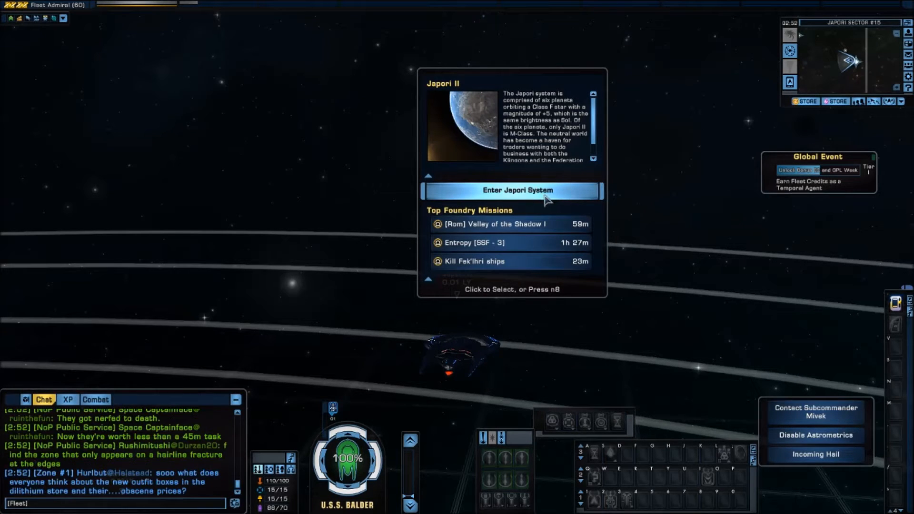
mouse_move(555, 195)
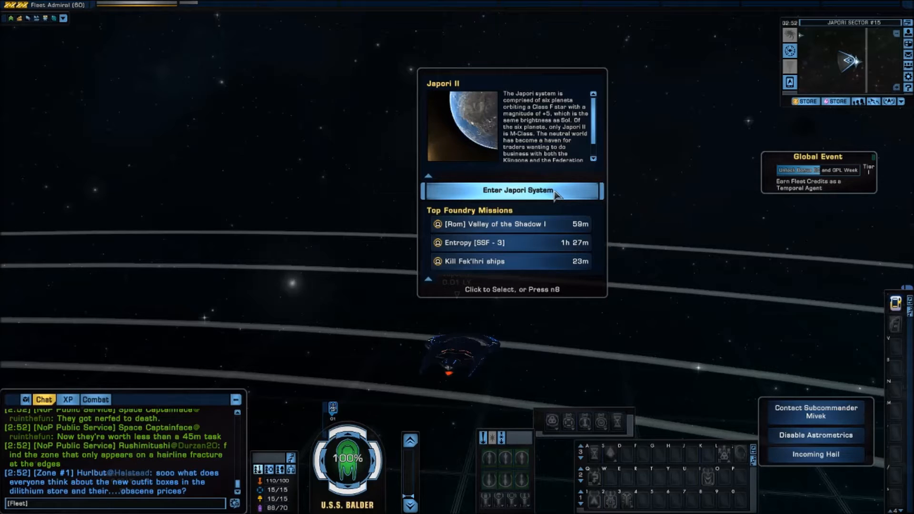
mouse_move(563, 198)
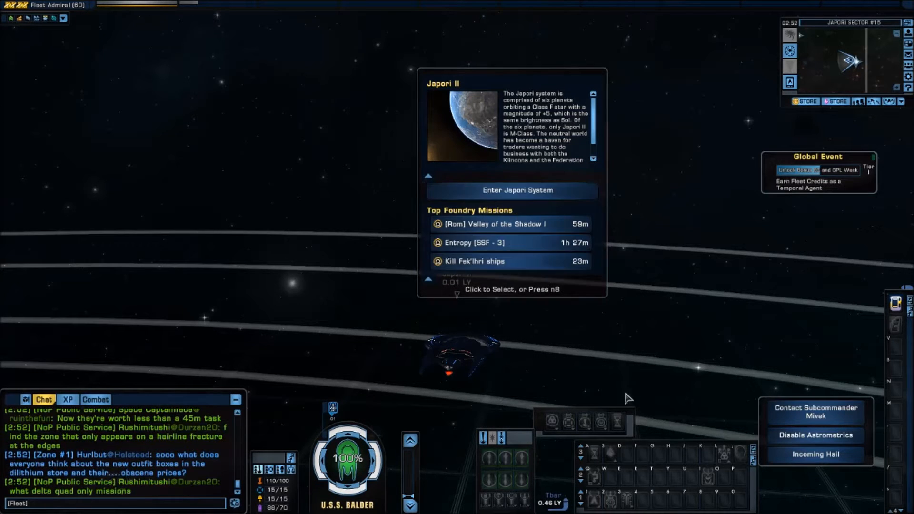
mouse_move(617, 423)
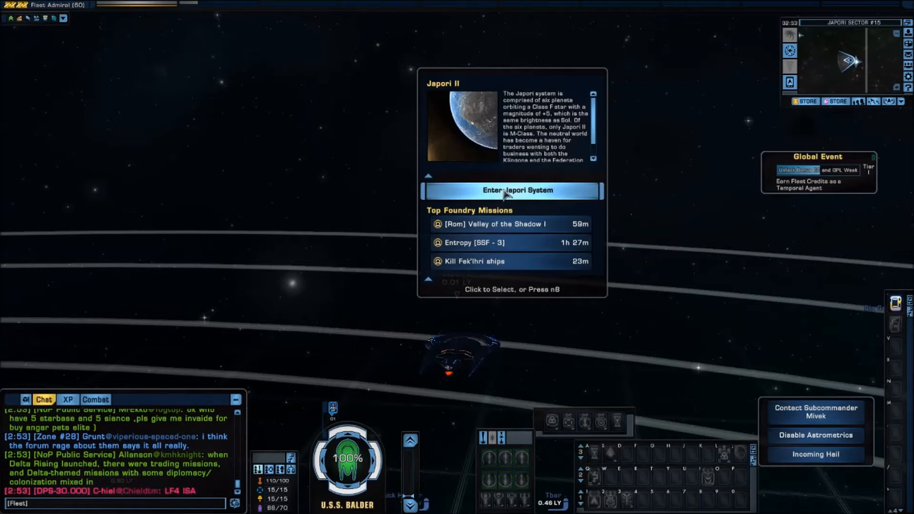
mouse_move(615, 423)
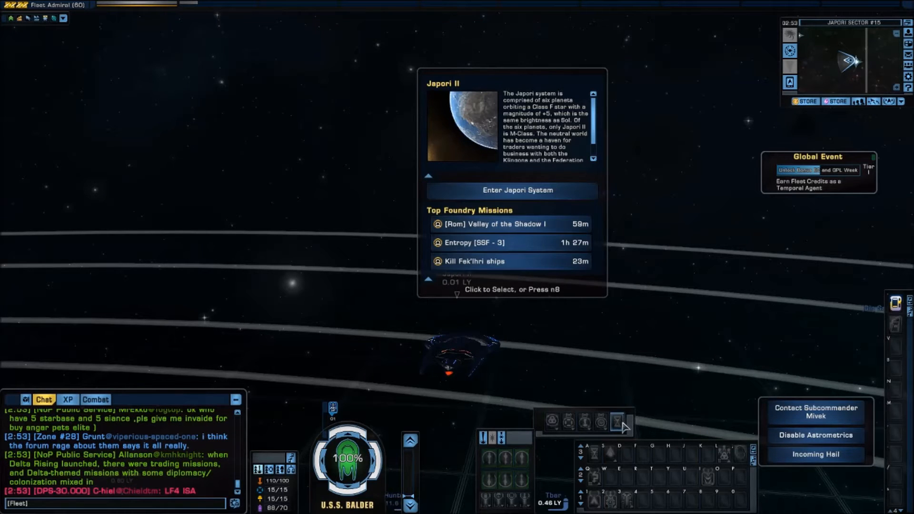
mouse_move(617, 422)
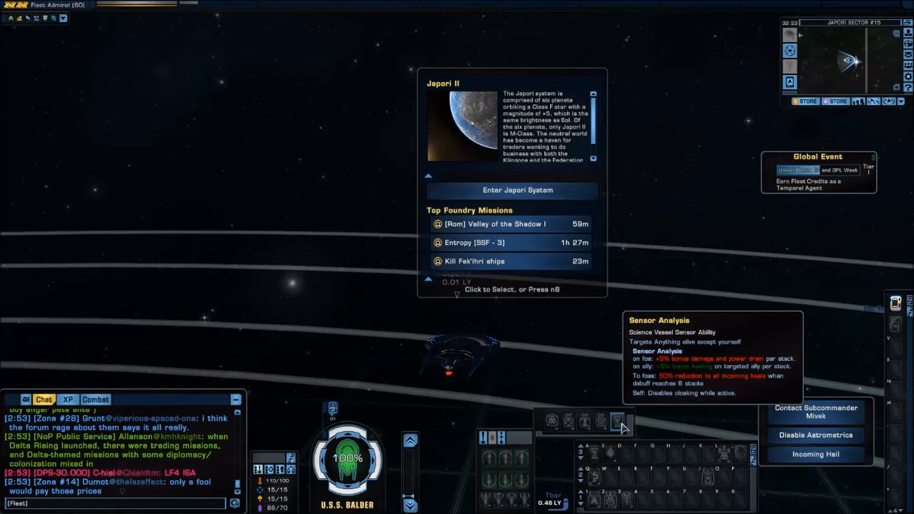
mouse_move(592, 317)
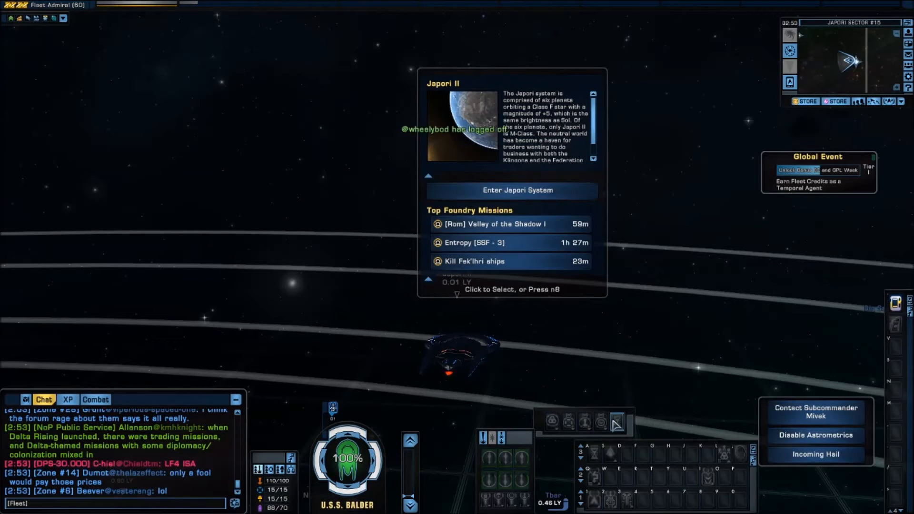
mouse_move(618, 423)
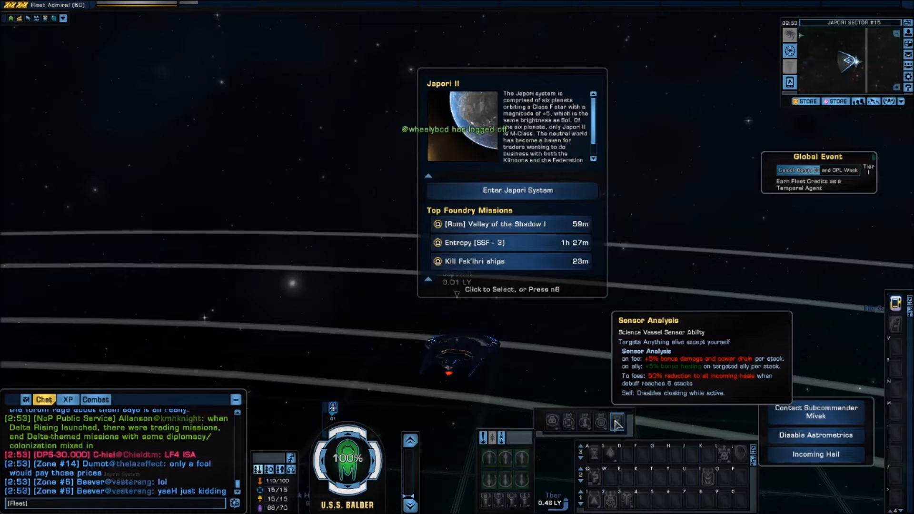
mouse_move(624, 409)
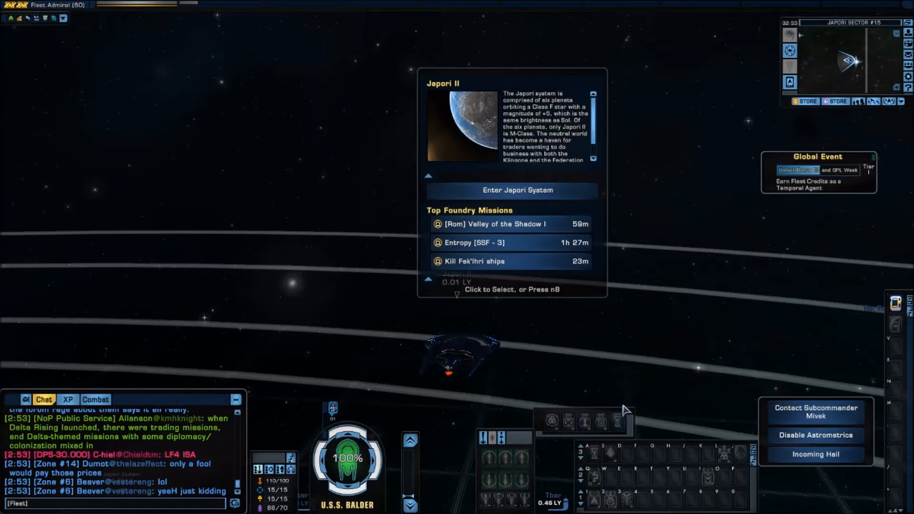
mouse_move(511, 190)
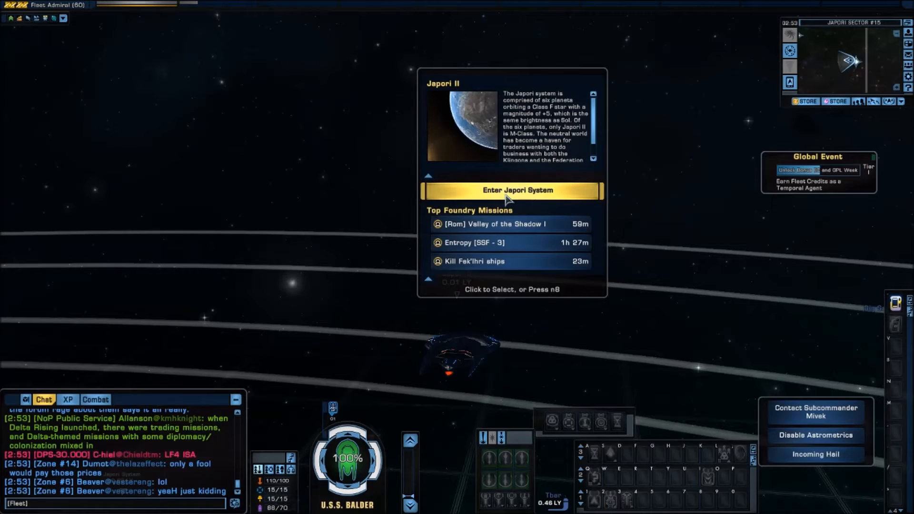
Step: Enter the Japori system from the Japori II info panel
click(512, 190)
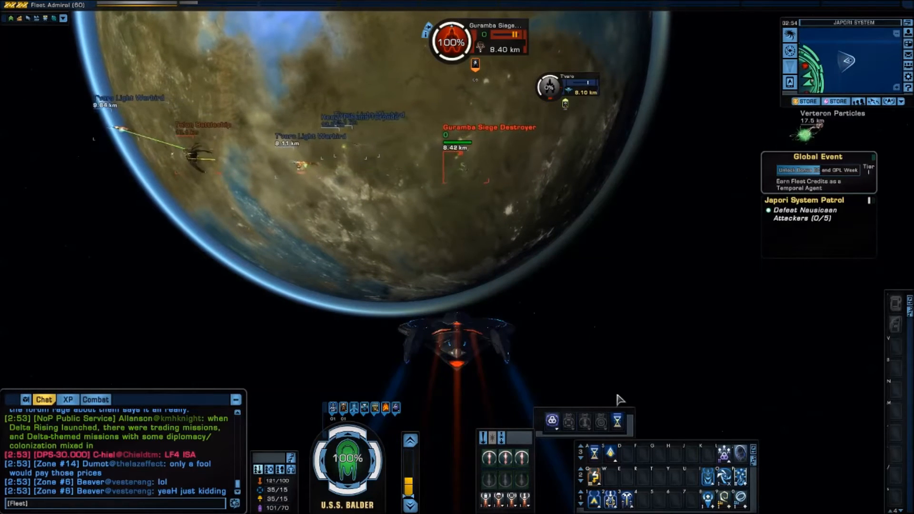
mouse_move(616, 421)
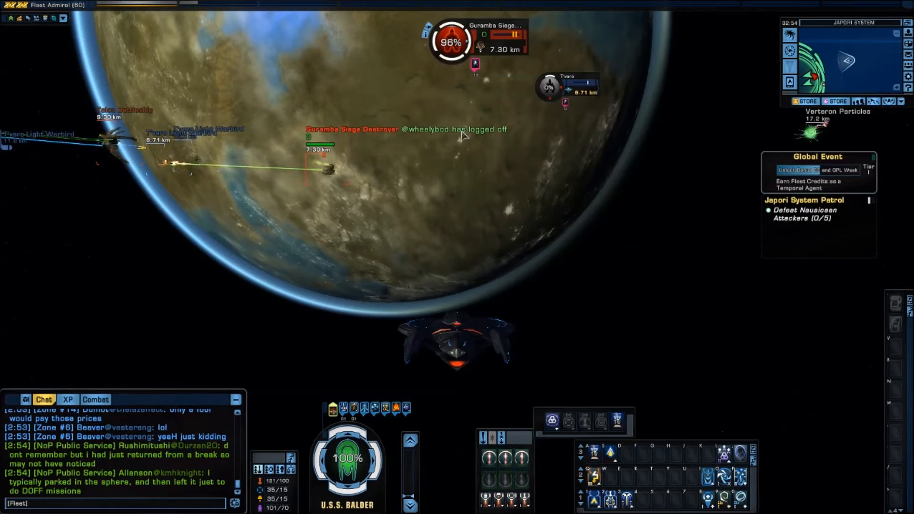
mouse_move(617, 421)
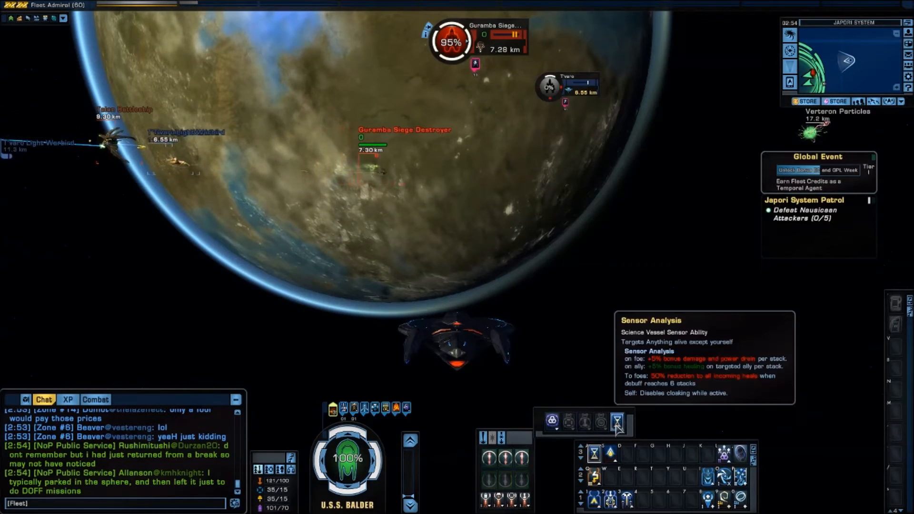
Step: Activate Sensor Analysis on the targeted Guramba Siege Destroyer
click(617, 421)
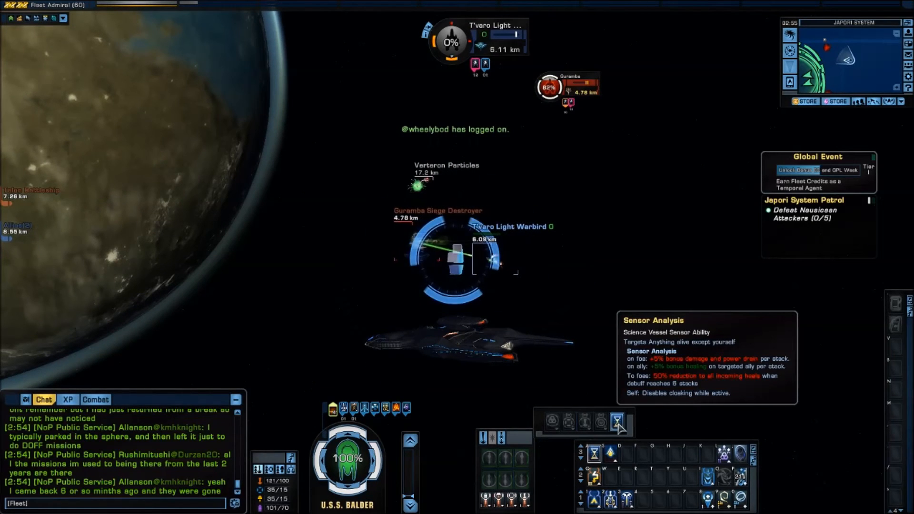
mouse_move(565, 280)
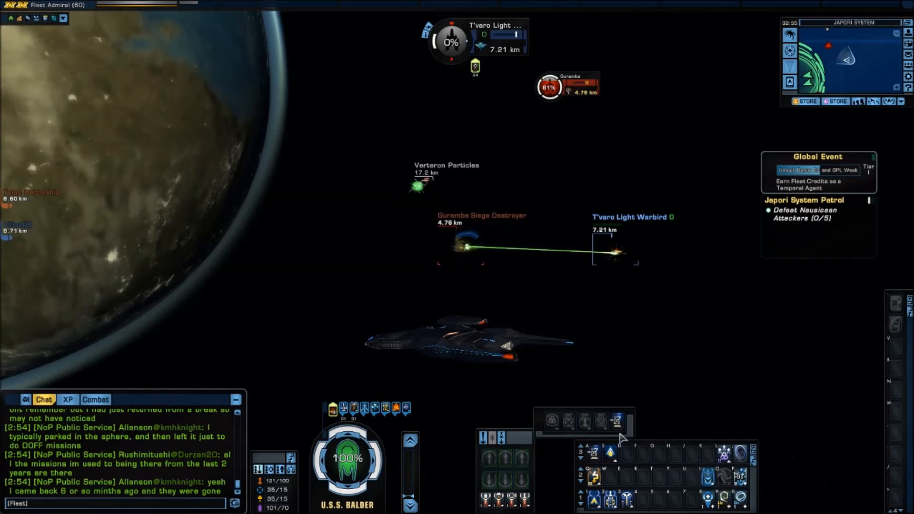
mouse_move(616, 423)
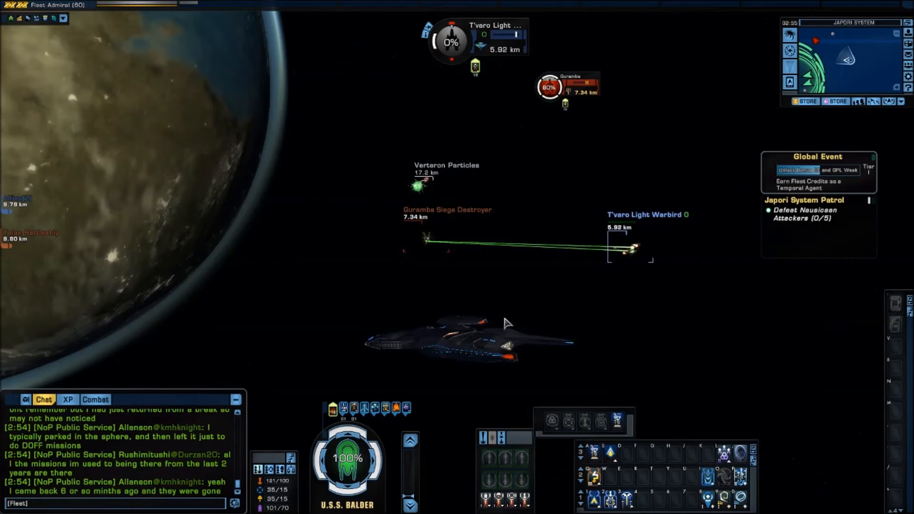
Step: Retarget the Guramba Siege Destroyer while firing, wearing its hull down to about 80%
click(426, 239)
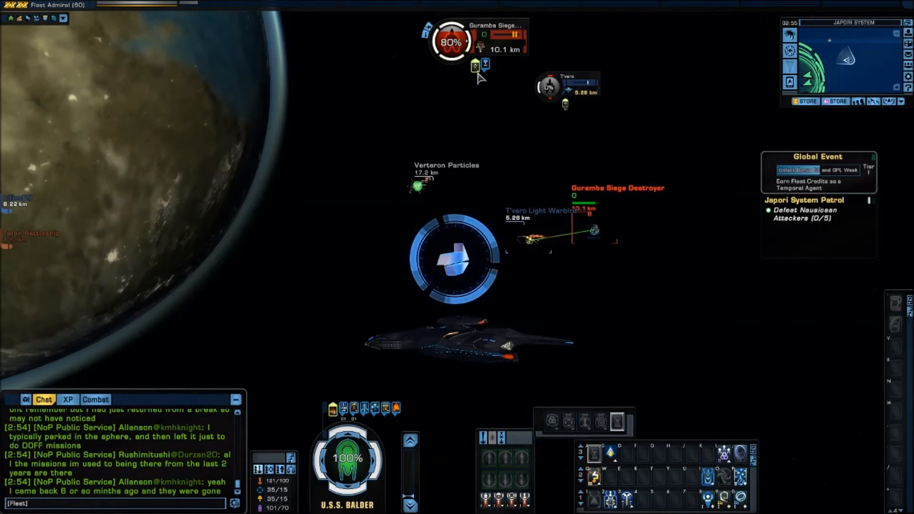
mouse_move(475, 64)
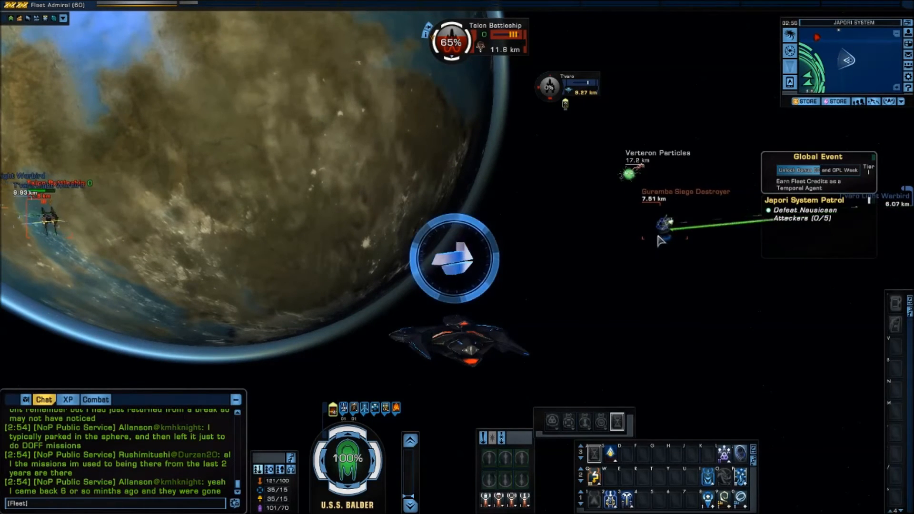
Step: Target the Talon Battleship and keep firing, bringing it to about 61% hull
click(668, 222)
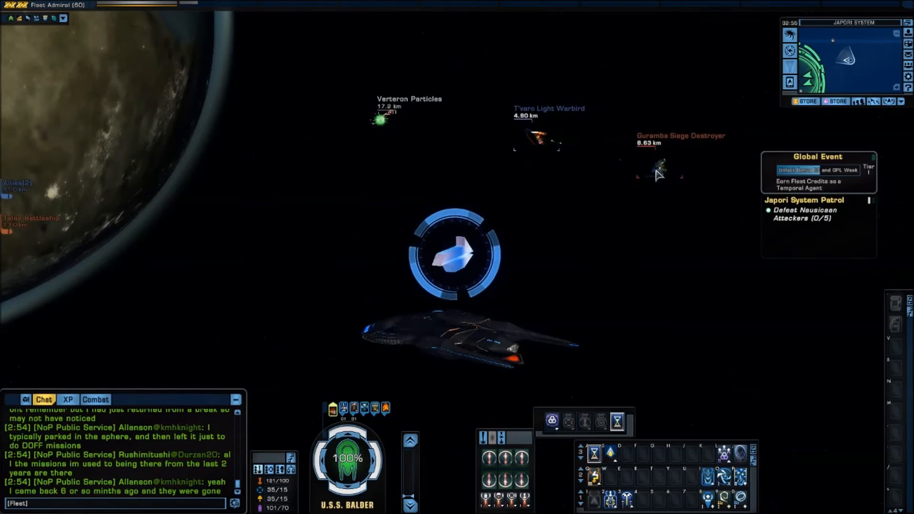
click(658, 175)
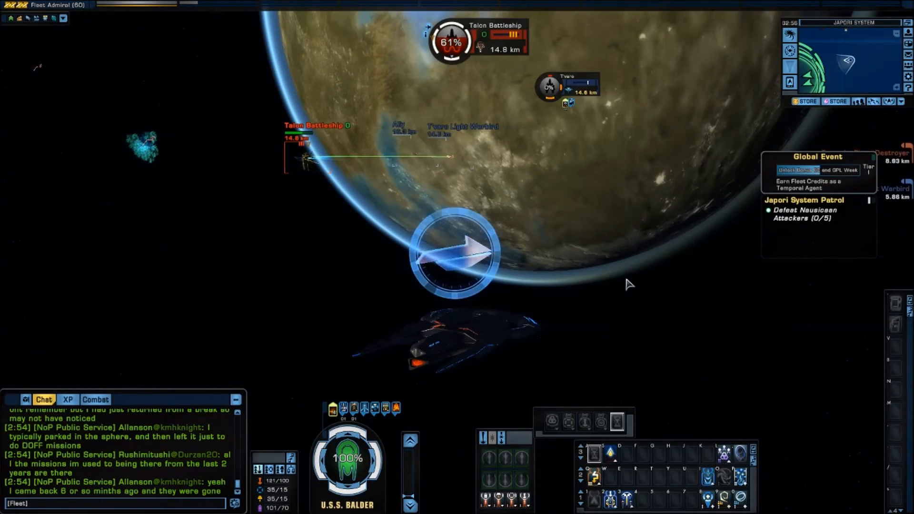
mouse_move(649, 333)
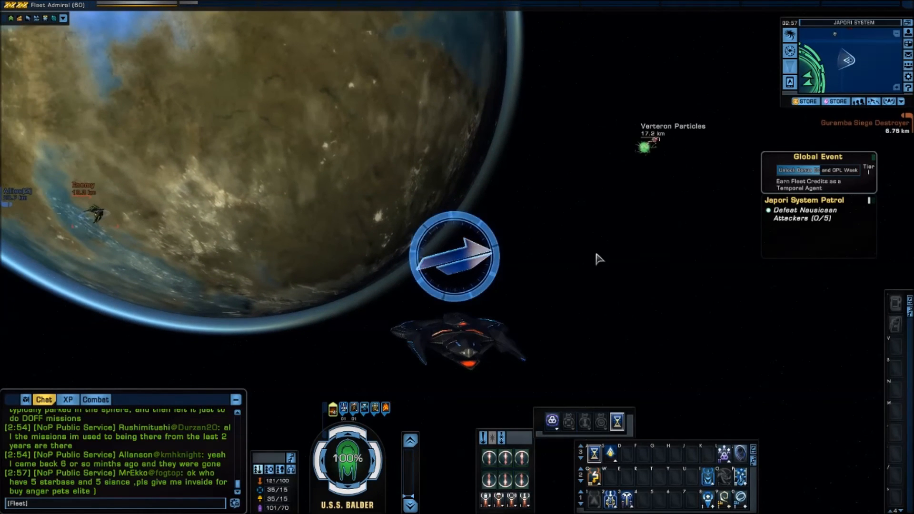
Step: Depart the Japori system from the minimap and confirm the Abort Mission dialog
click(456, 255)
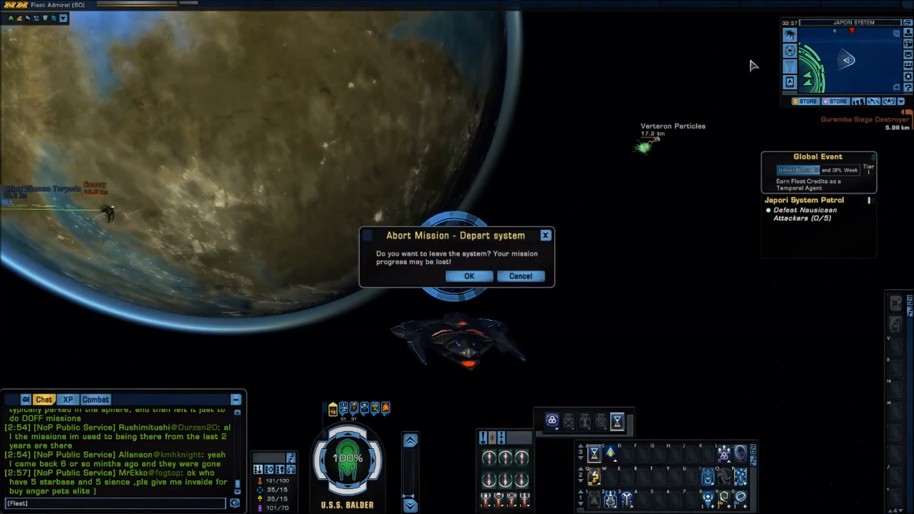
click(469, 276)
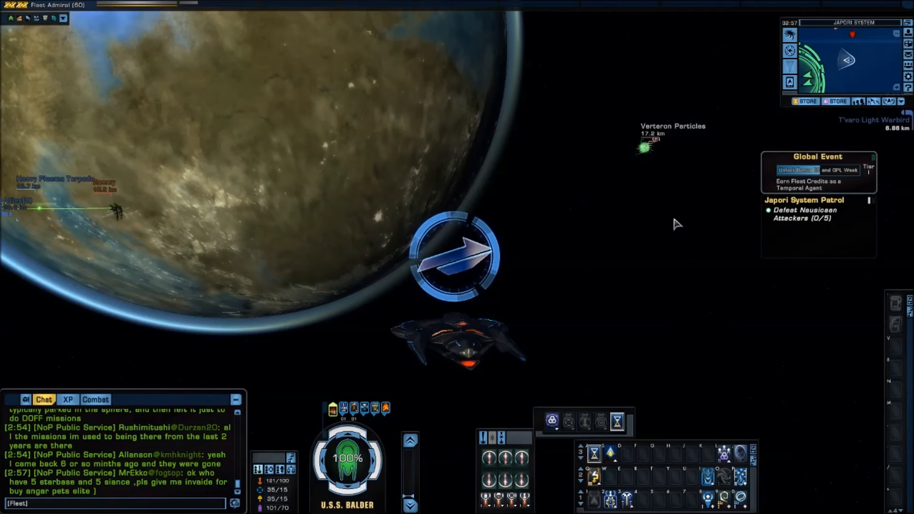